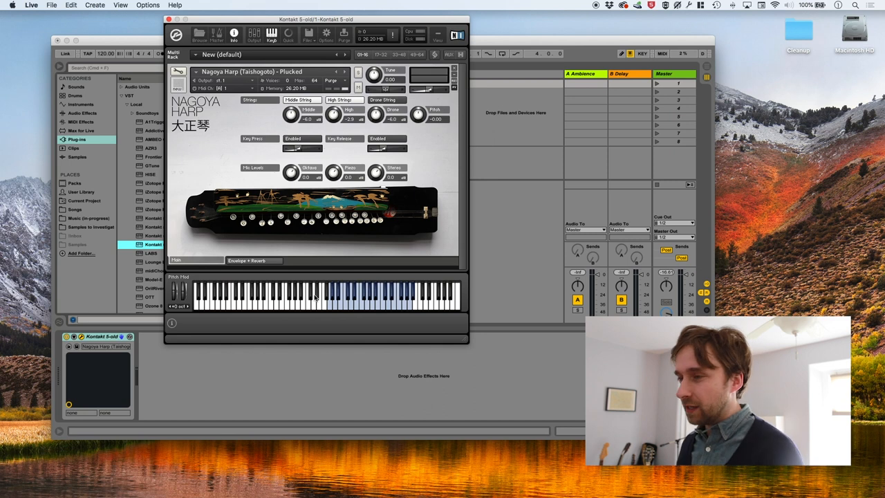
pyautogui.moveTo(307, 221)
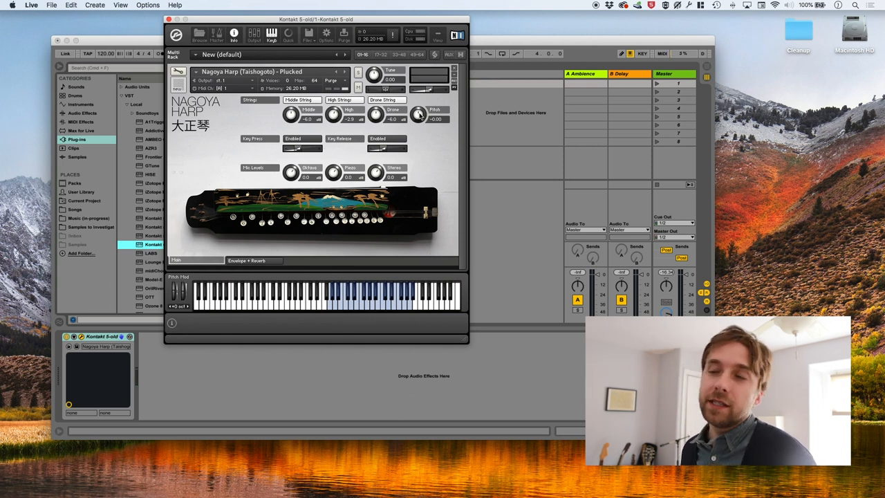
# Toggle the key press noise and rebalance one Mic Level knob in the Wood/Piezo/Chorus mix
pyautogui.moveTo(418, 113); pyautogui.dragTo(420, 131)
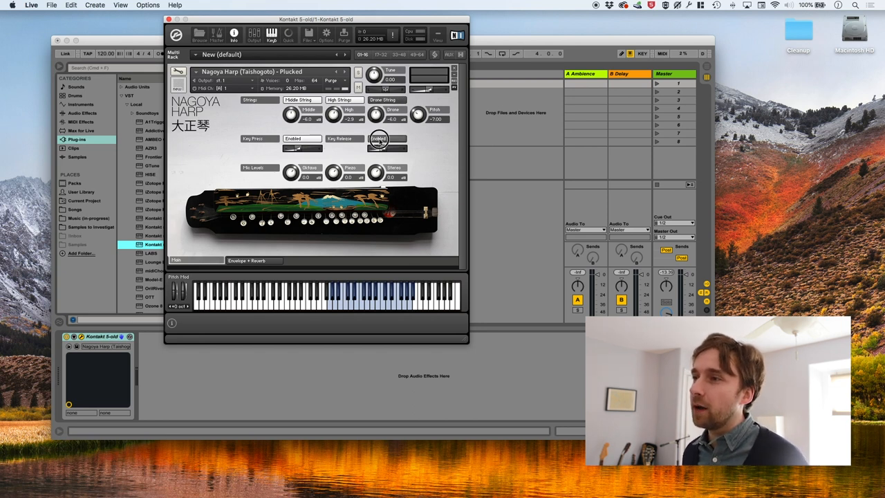
pyautogui.click(379, 138)
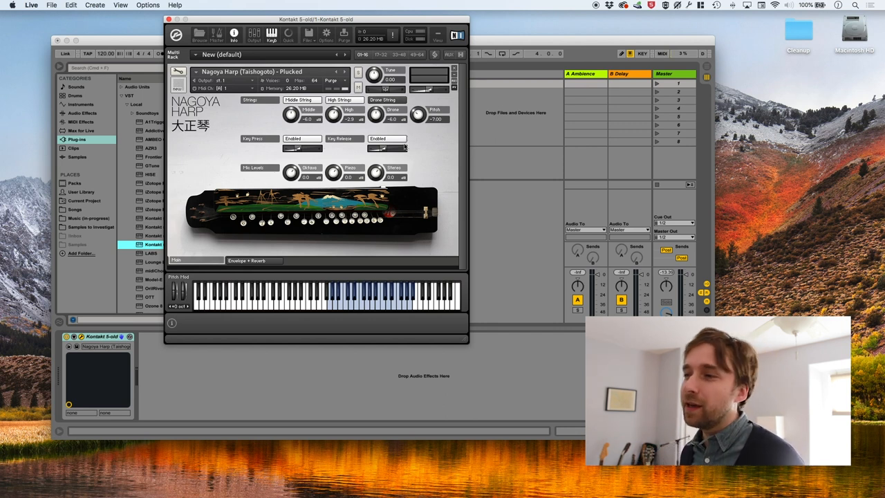
pyautogui.moveTo(325, 224)
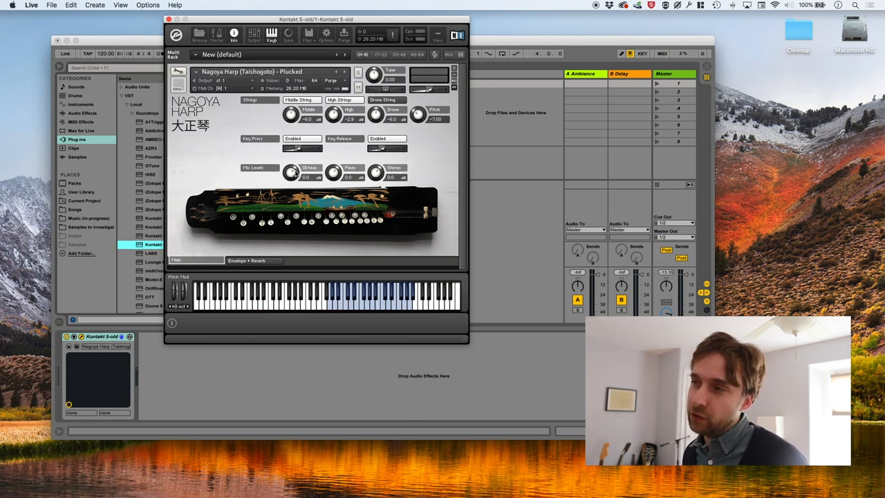
pyautogui.moveTo(335, 175)
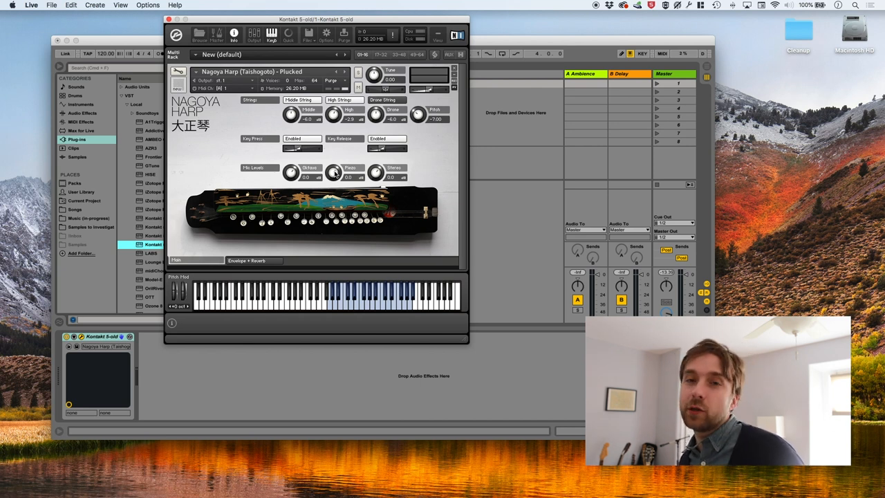
pyautogui.moveTo(333, 171); pyautogui.dragTo(333, 163)
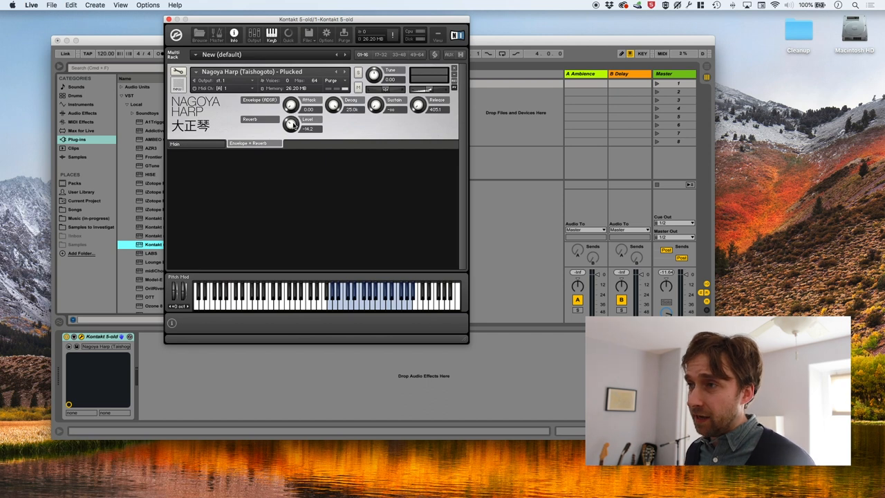
# Shape the harp's envelope with two knob tweaks and change the reverb amount
pyautogui.moveTo(291, 124); pyautogui.dragTo(291, 111)
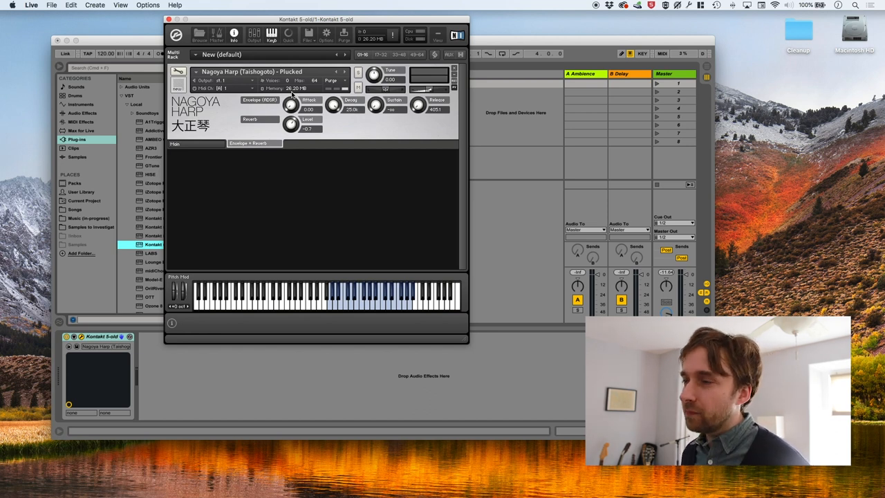
pyautogui.moveTo(290, 127); pyautogui.dragTo(290, 111)
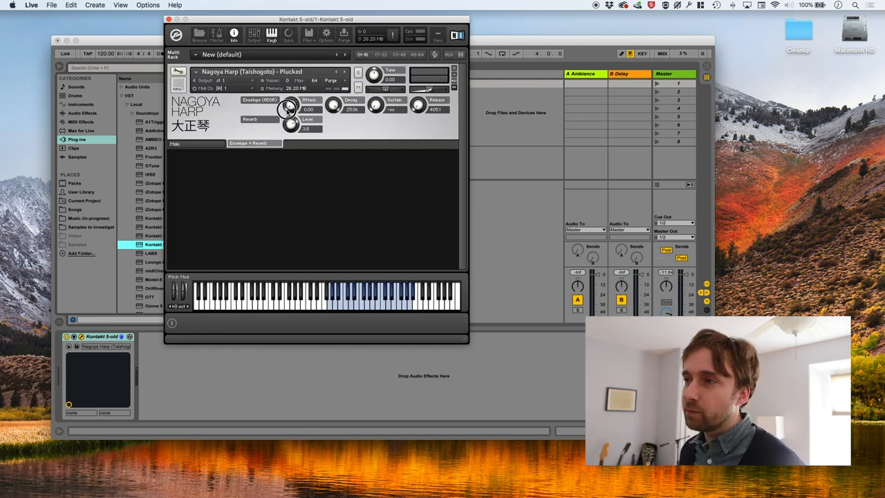
pyautogui.moveTo(290, 125); pyautogui.dragTo(291, 135)
pyautogui.write('compressor')
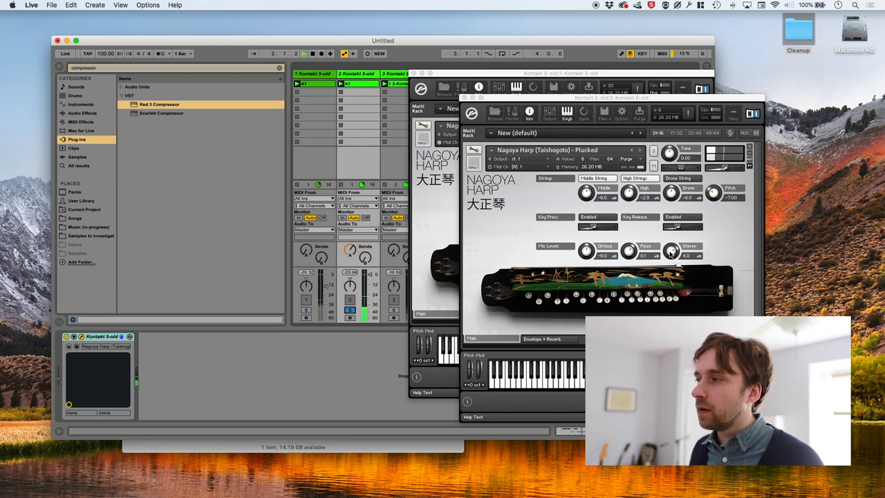
# Move one harp window aside and show the pad track's Envelope + Reverb page
pyautogui.moveTo(672, 252); pyautogui.dragTo(672, 246)
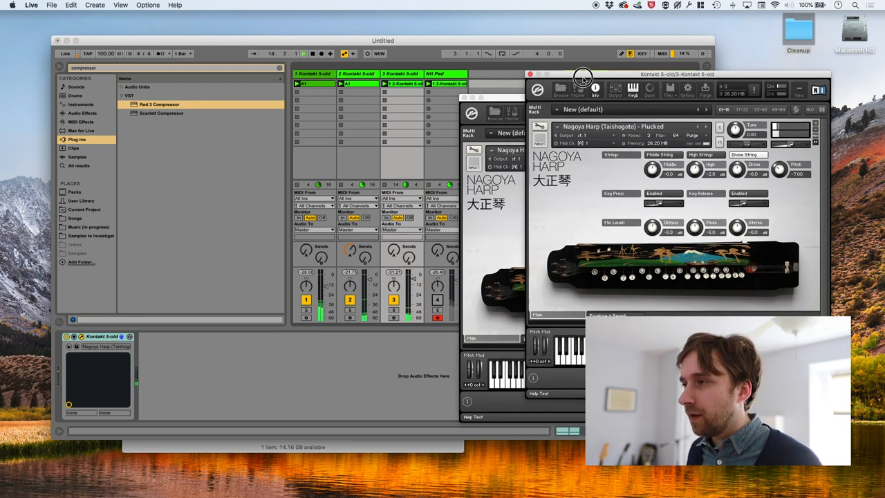
pyautogui.click(531, 74)
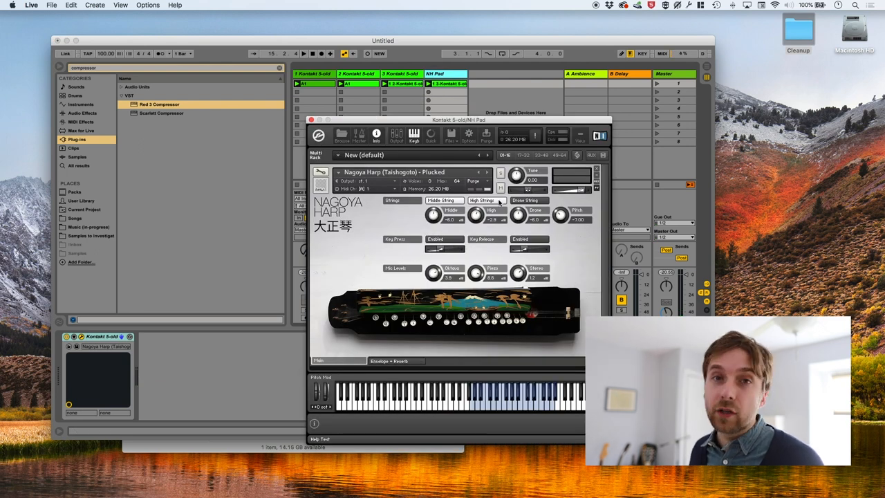
pyautogui.click(388, 360)
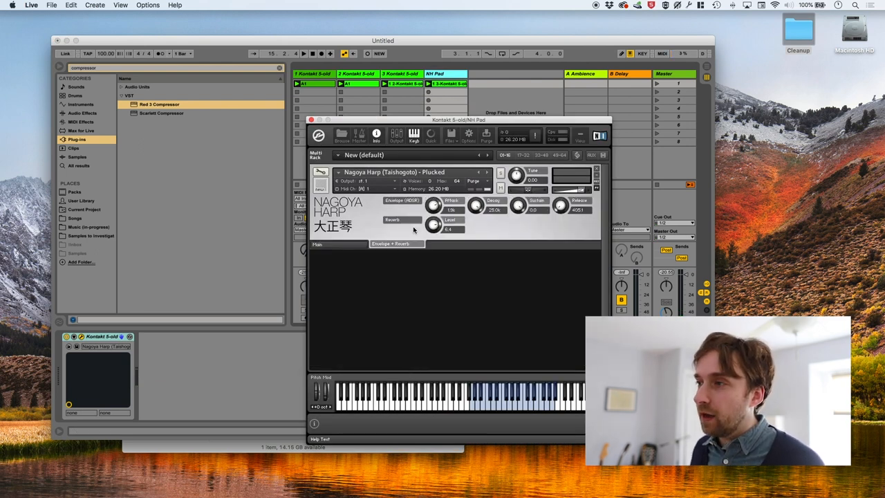